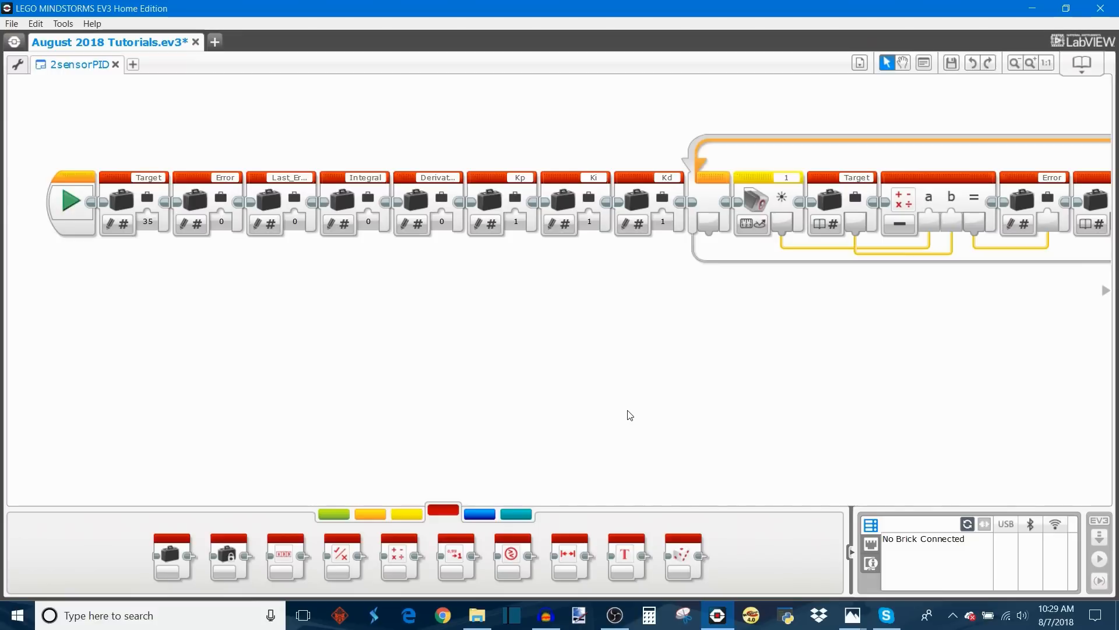
mouse_move(383, 250)
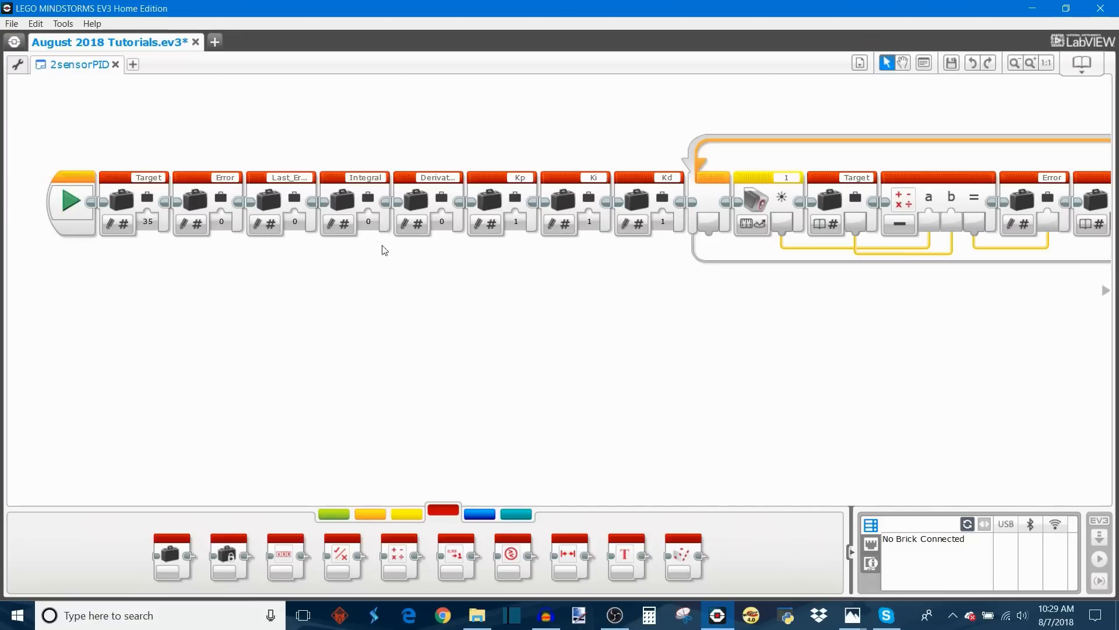
mouse_move(548, 345)
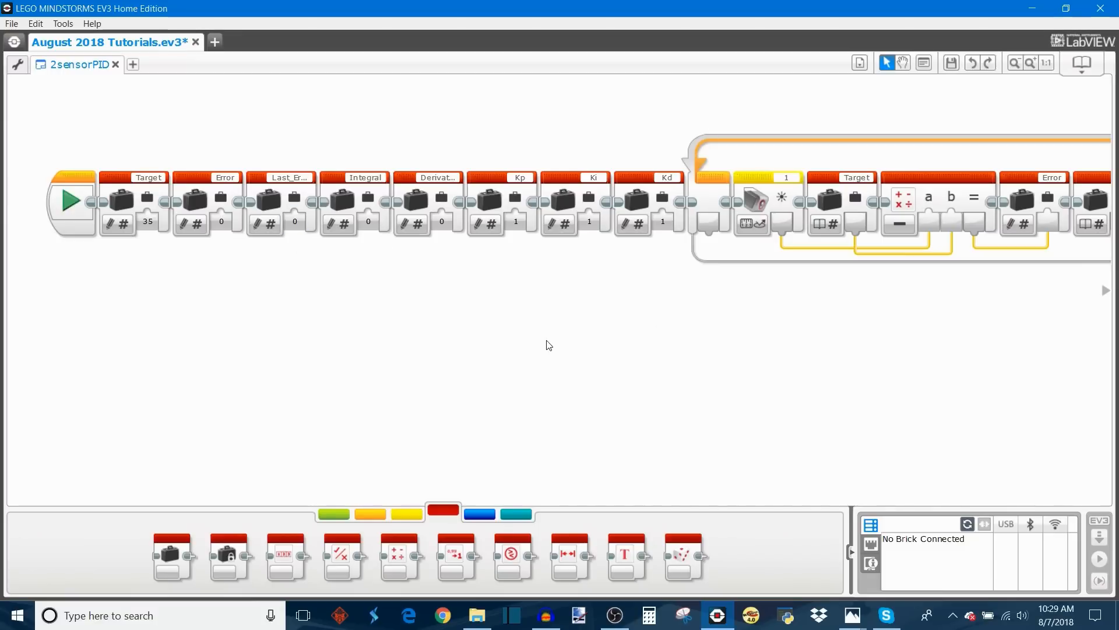
mouse_move(698, 364)
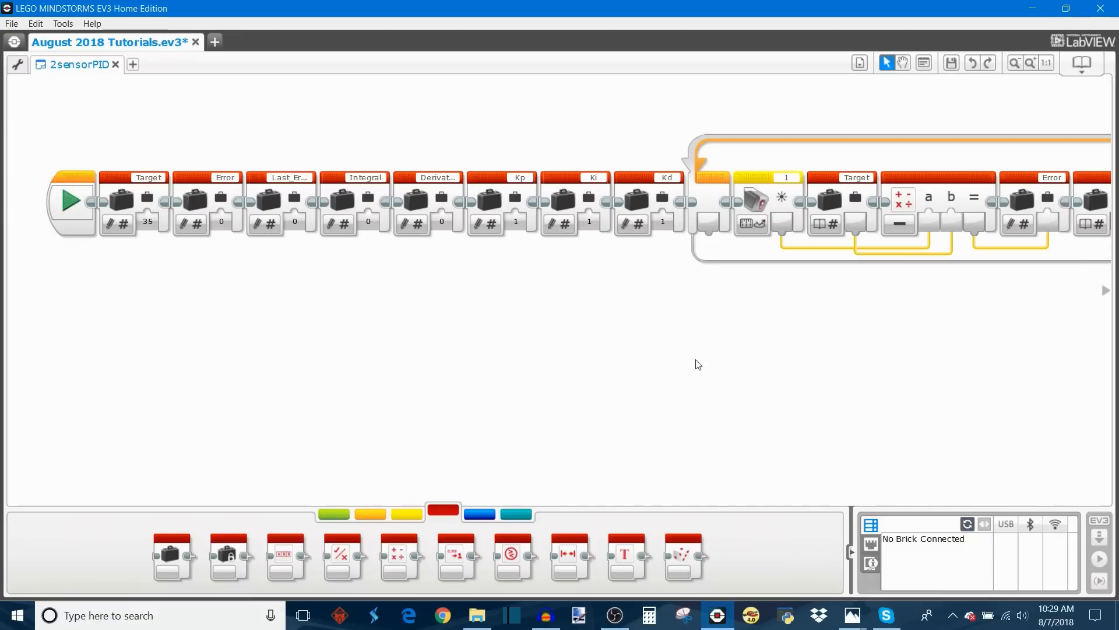
mouse_move(717, 371)
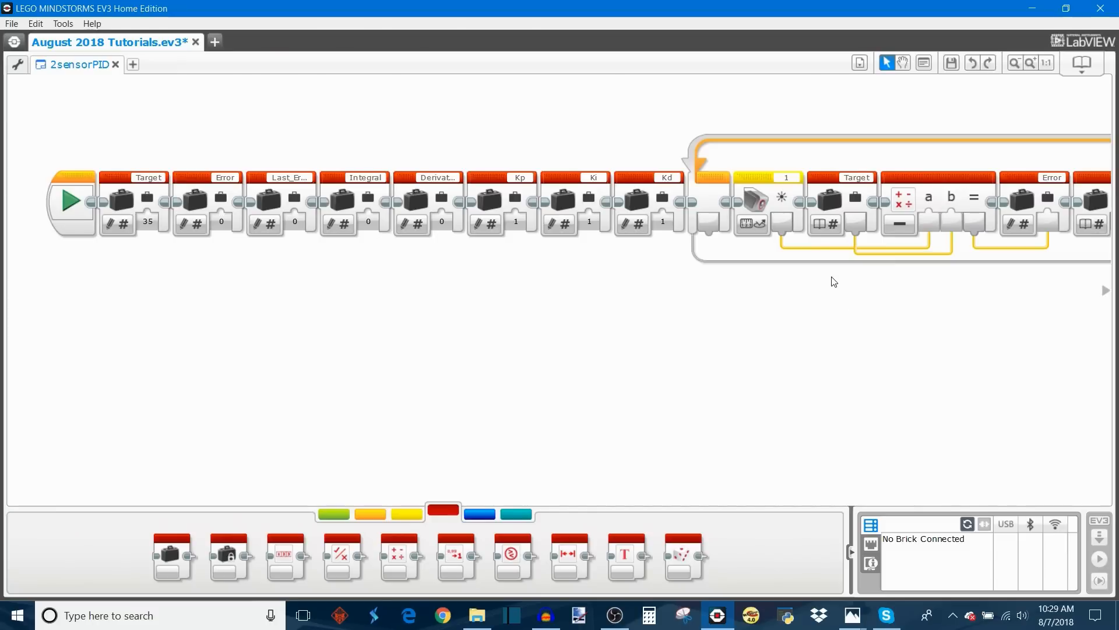
mouse_move(997, 279)
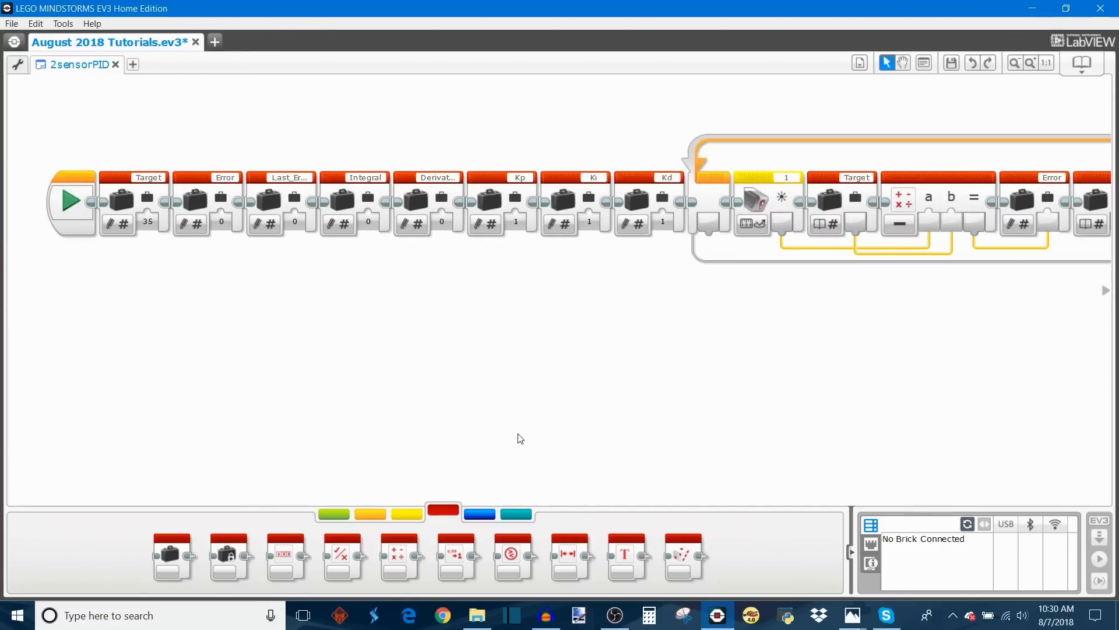
mouse_move(602, 118)
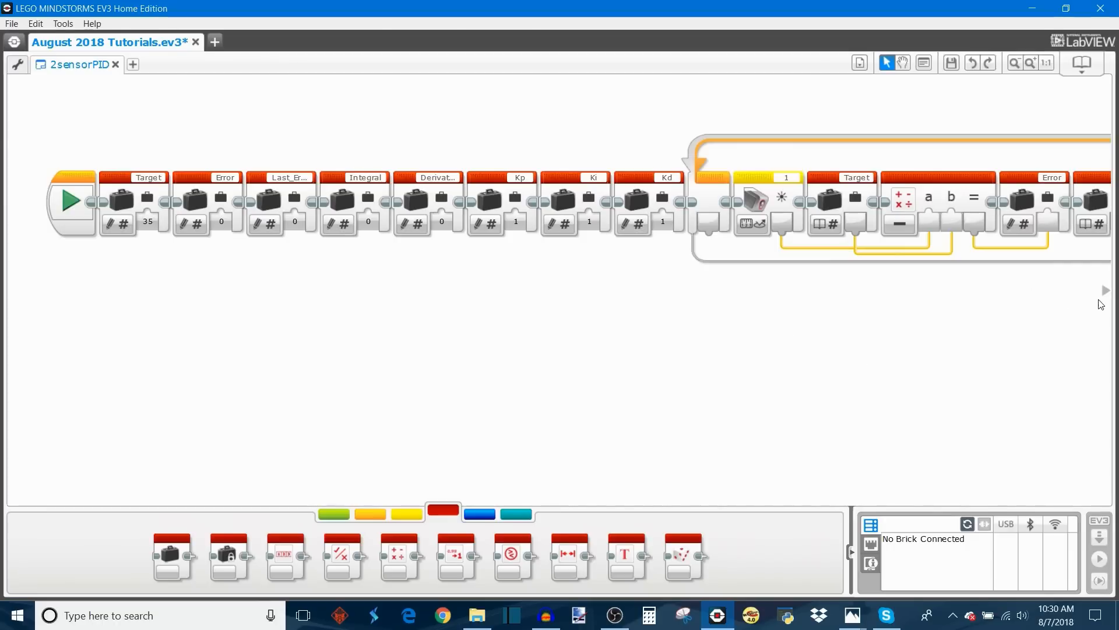
mouse_move(816, 233)
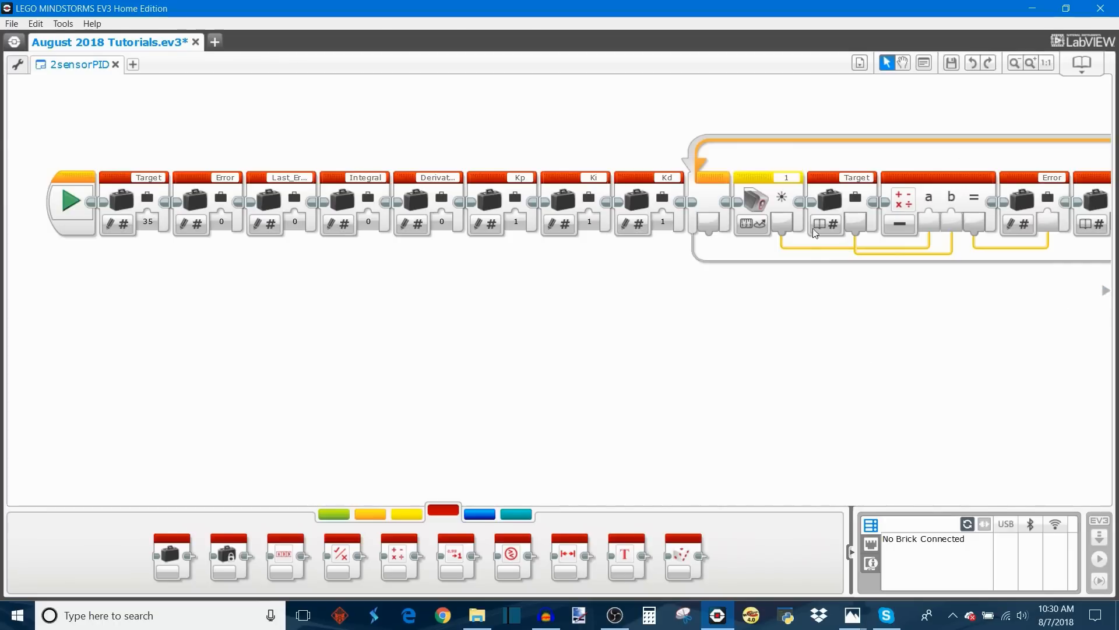
mouse_move(838, 293)
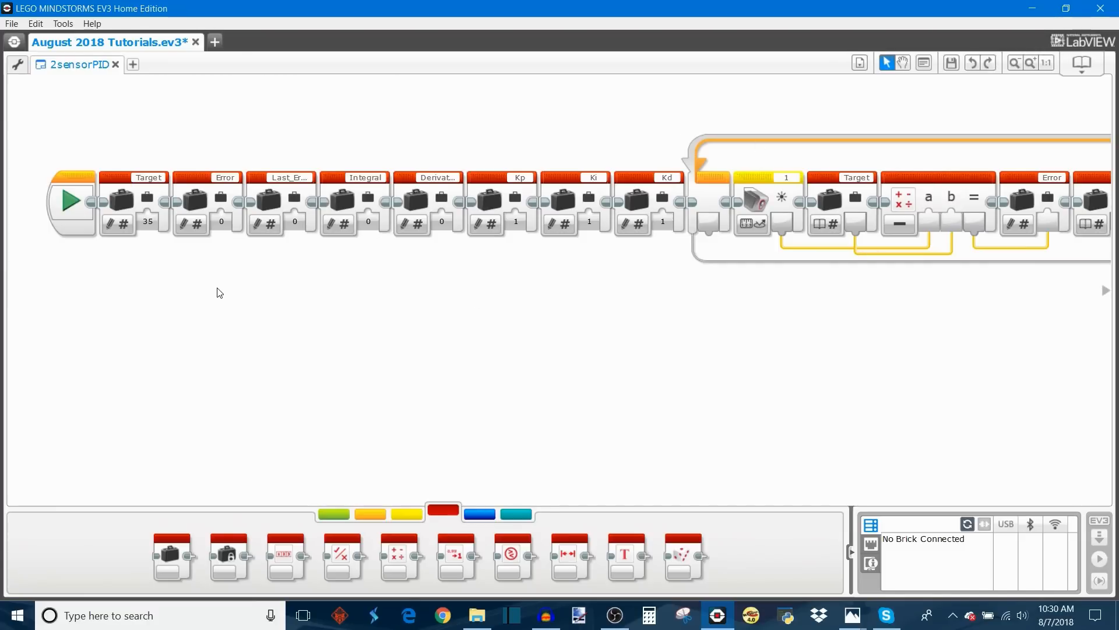
mouse_move(311, 335)
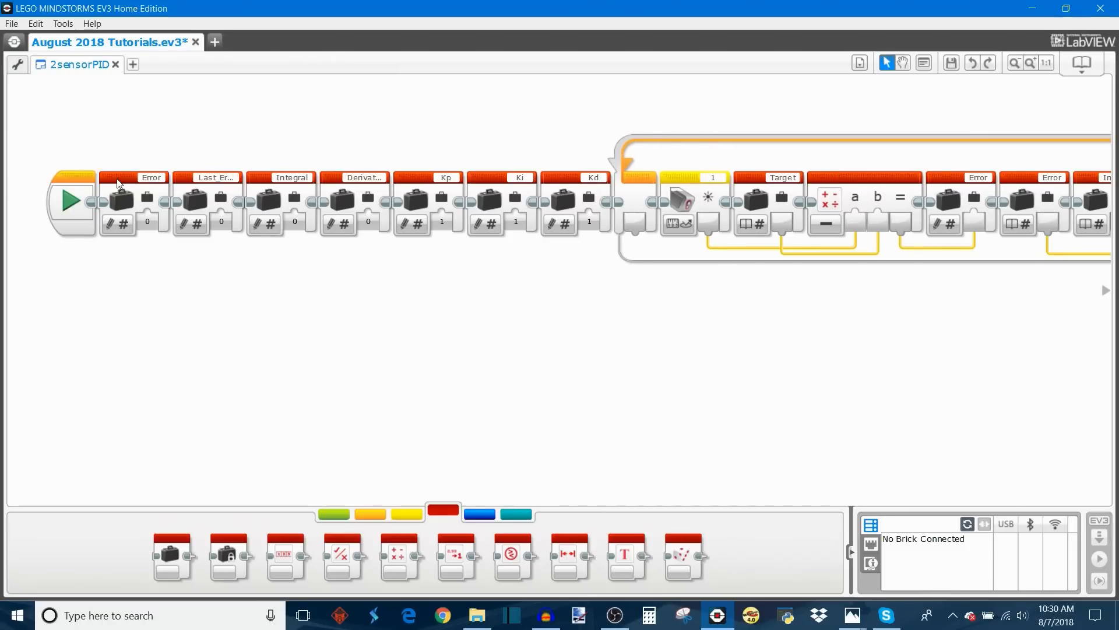
mouse_move(663, 397)
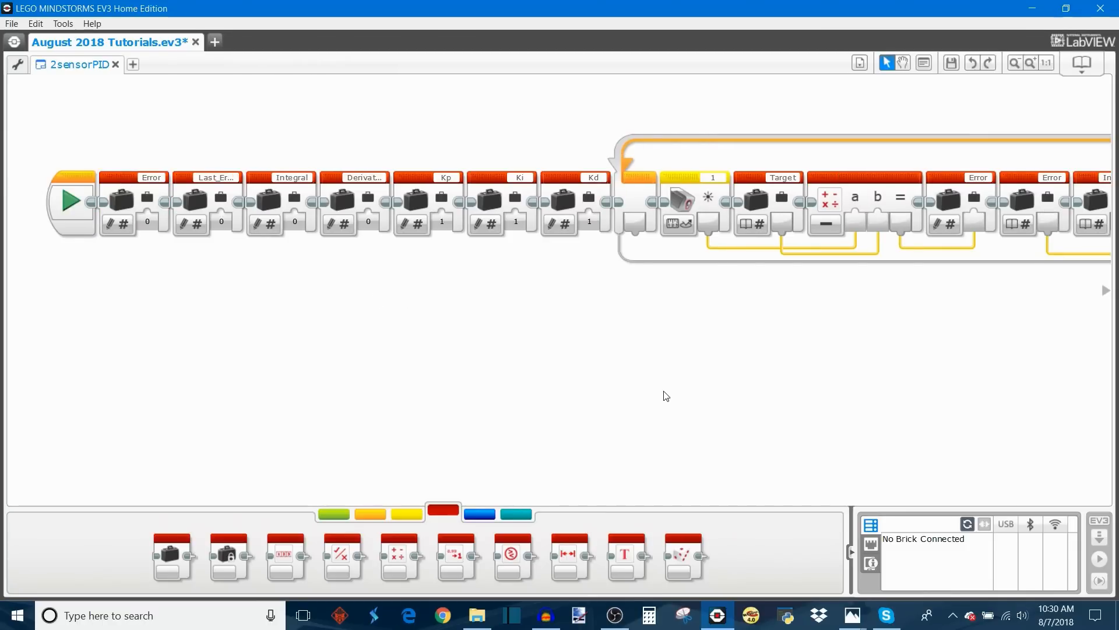
mouse_move(781, 322)
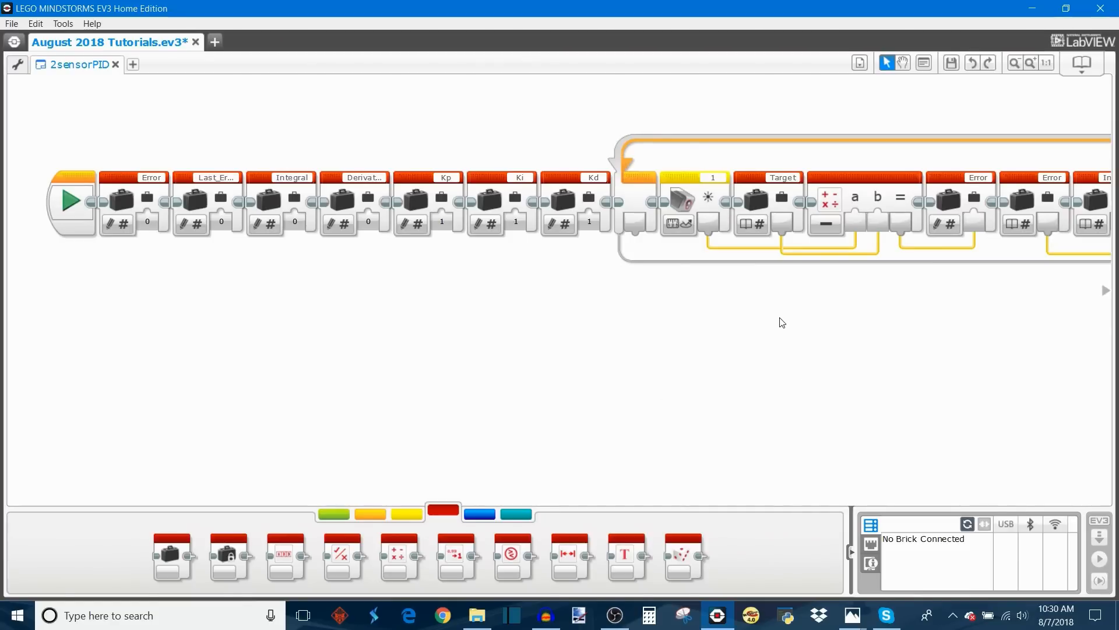
Remove the Target read block from inside the loop
left_click(767, 200)
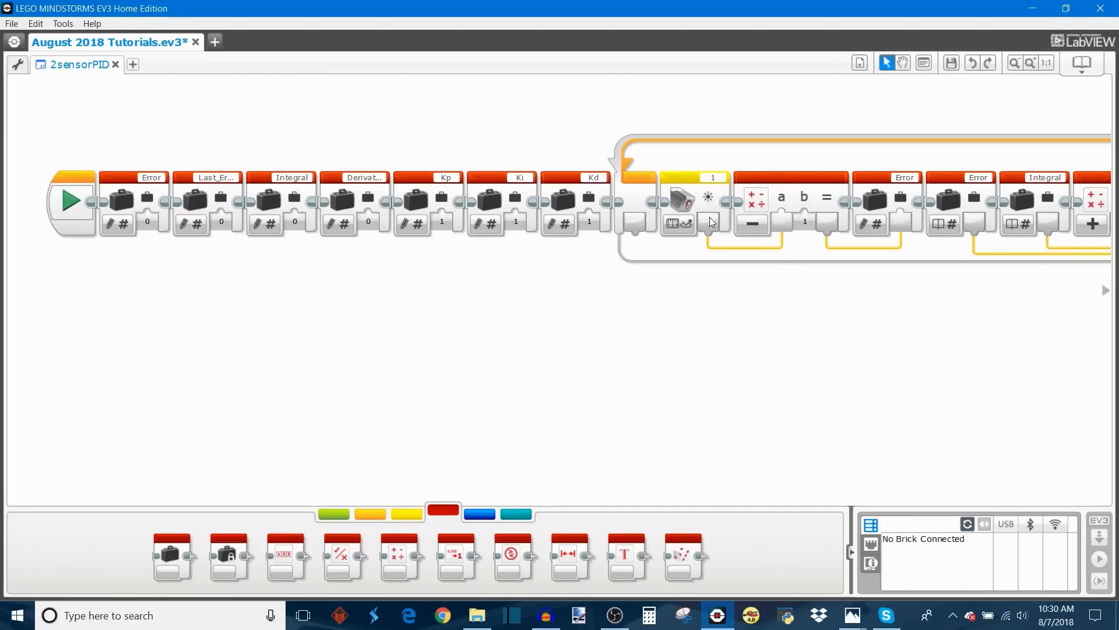
mouse_move(631, 408)
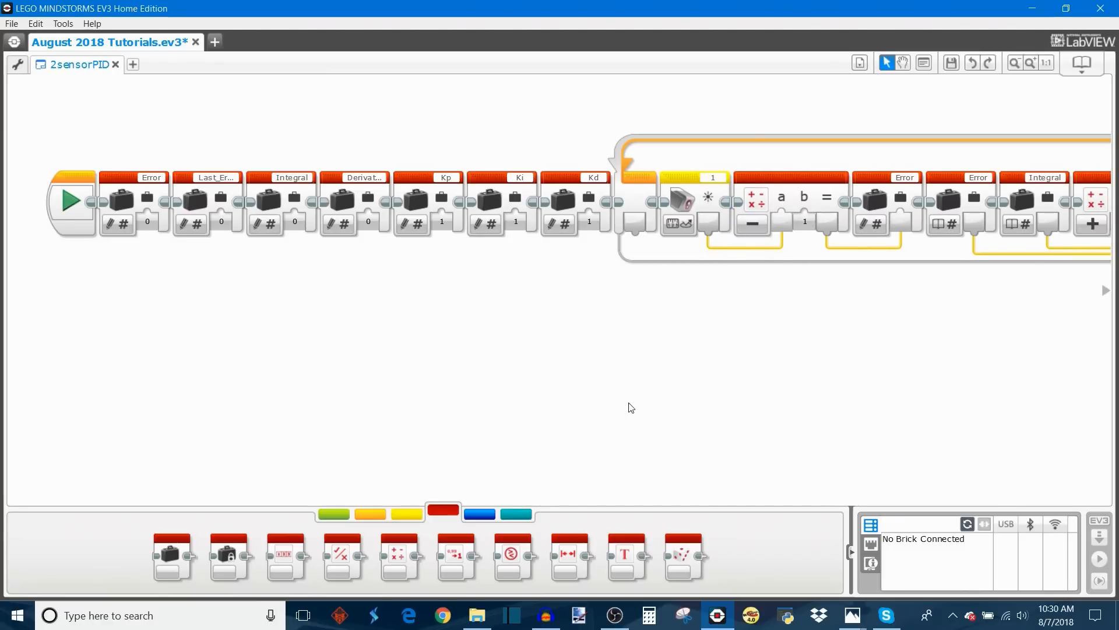
Add a second Color Sensor block measuring reflected light intensity on port 2
left_click(405, 513)
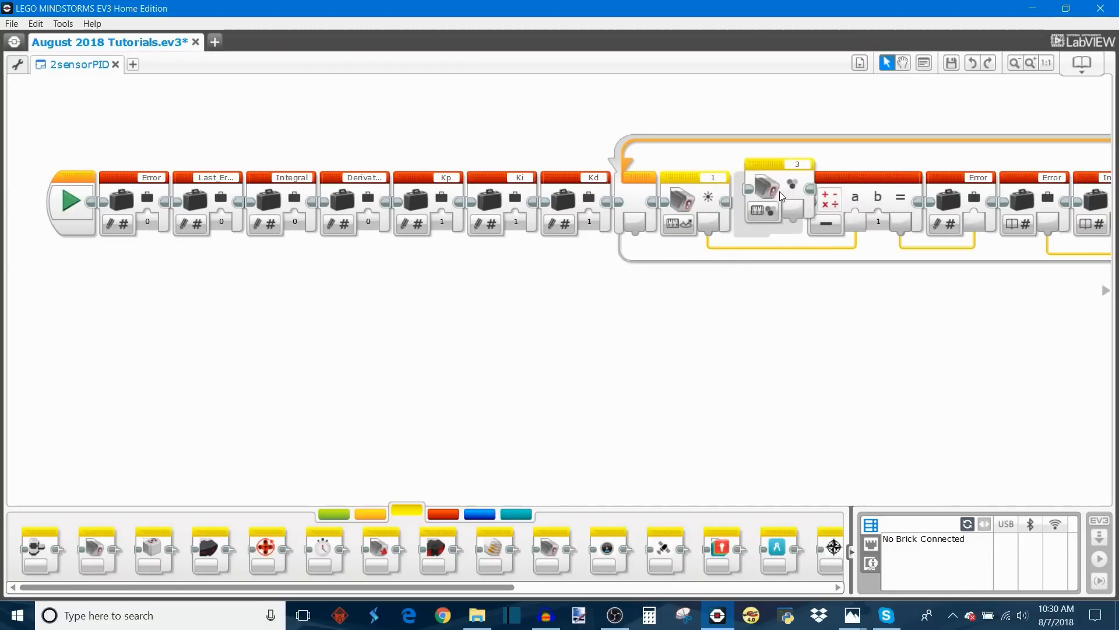
left_click(765, 207)
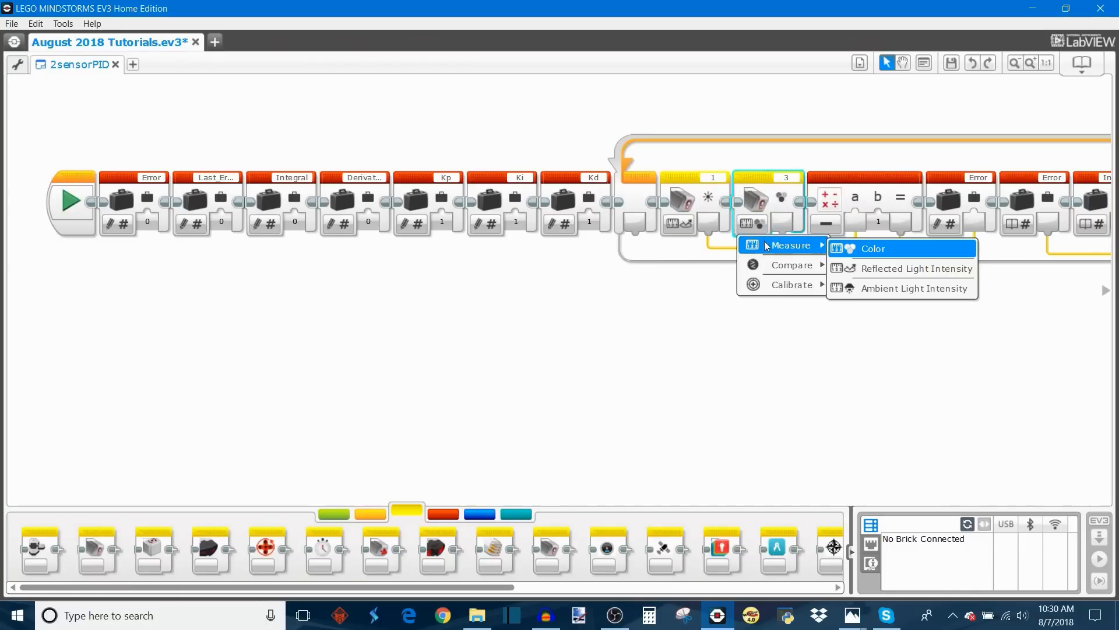
left_click(916, 268)
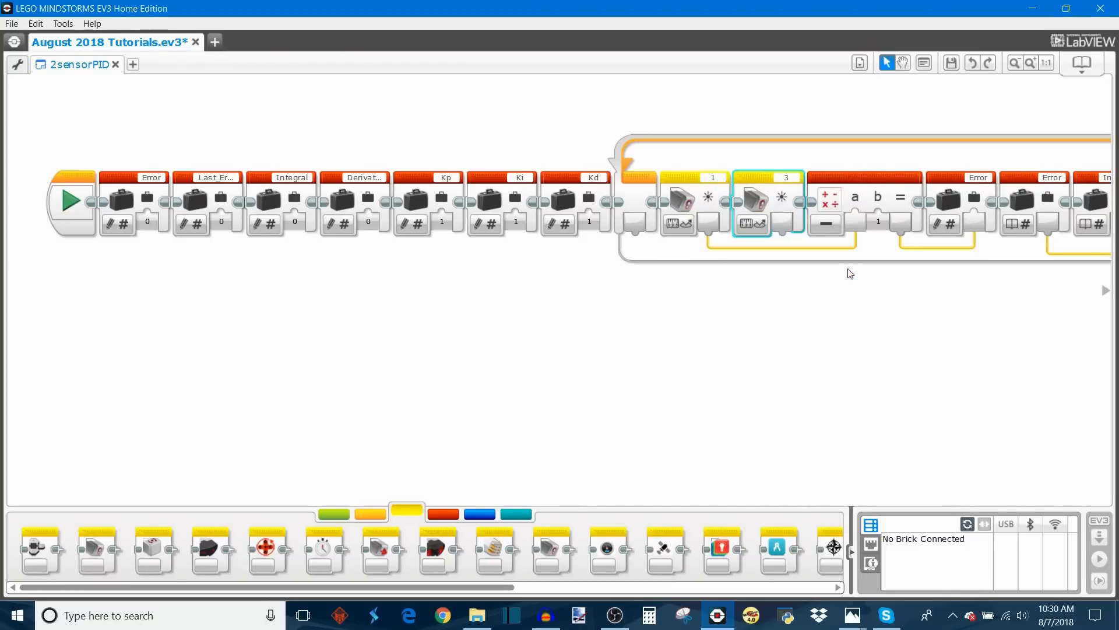
left_click(784, 178)
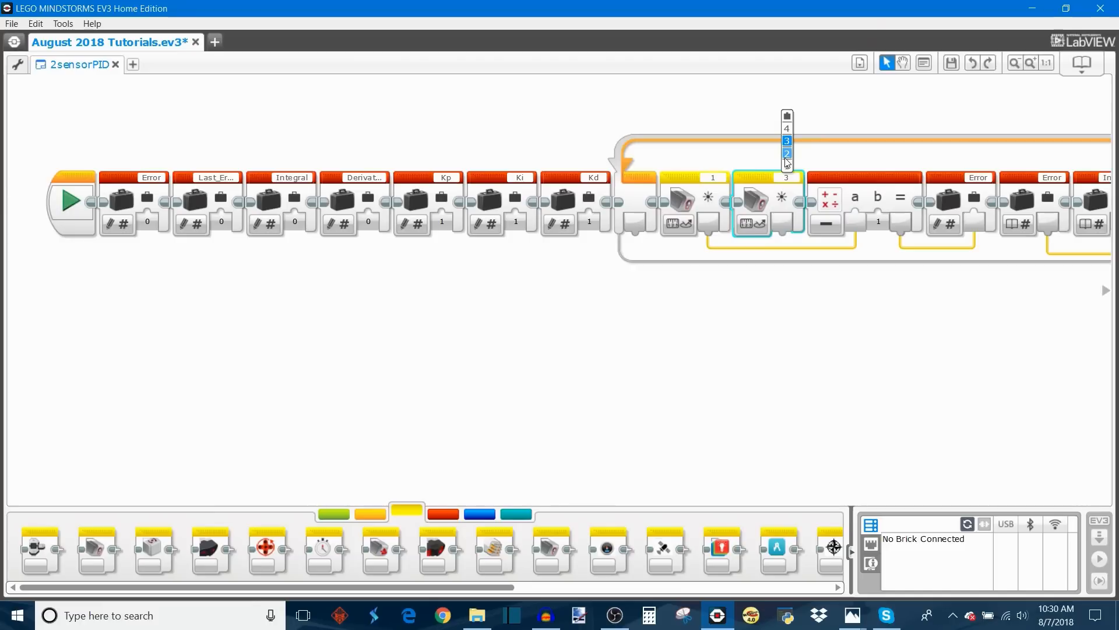
left_click(785, 154)
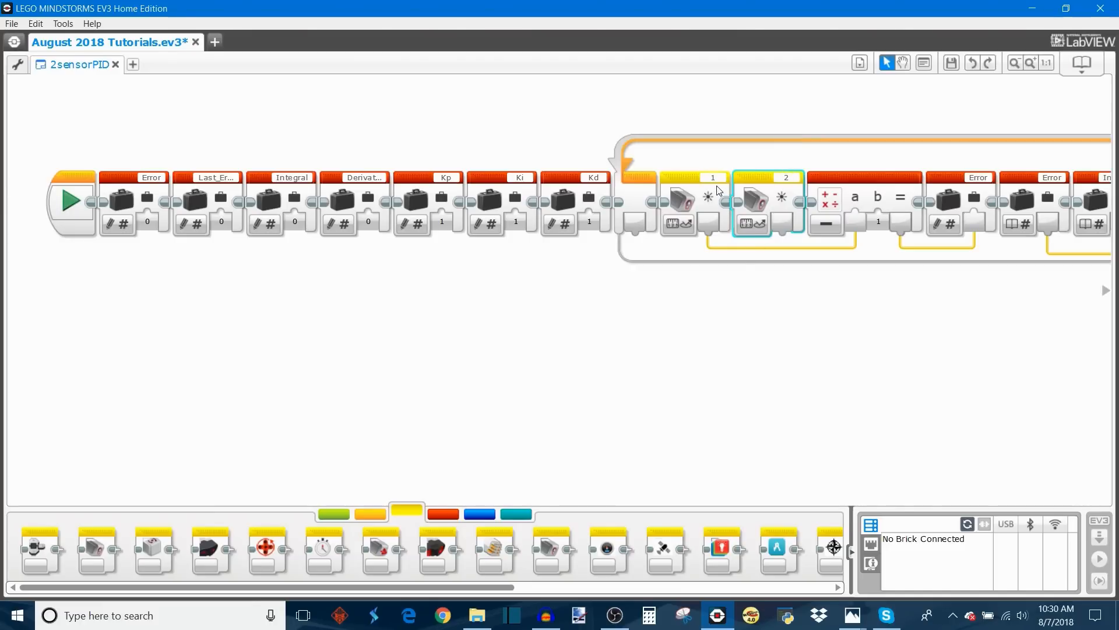
mouse_move(765, 188)
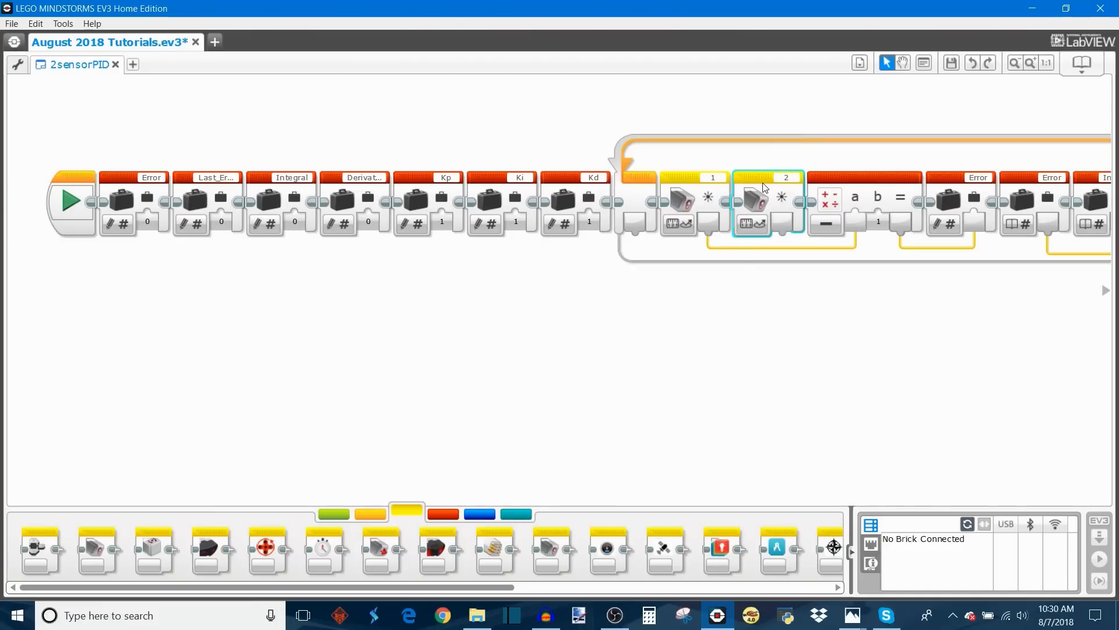
mouse_move(784, 203)
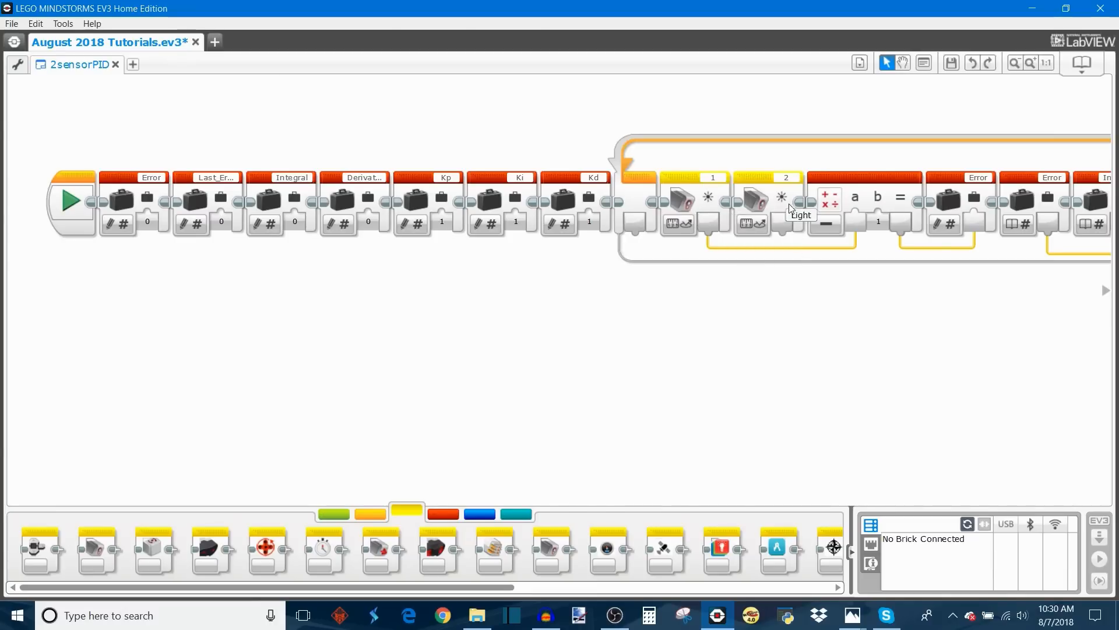
mouse_move(783, 232)
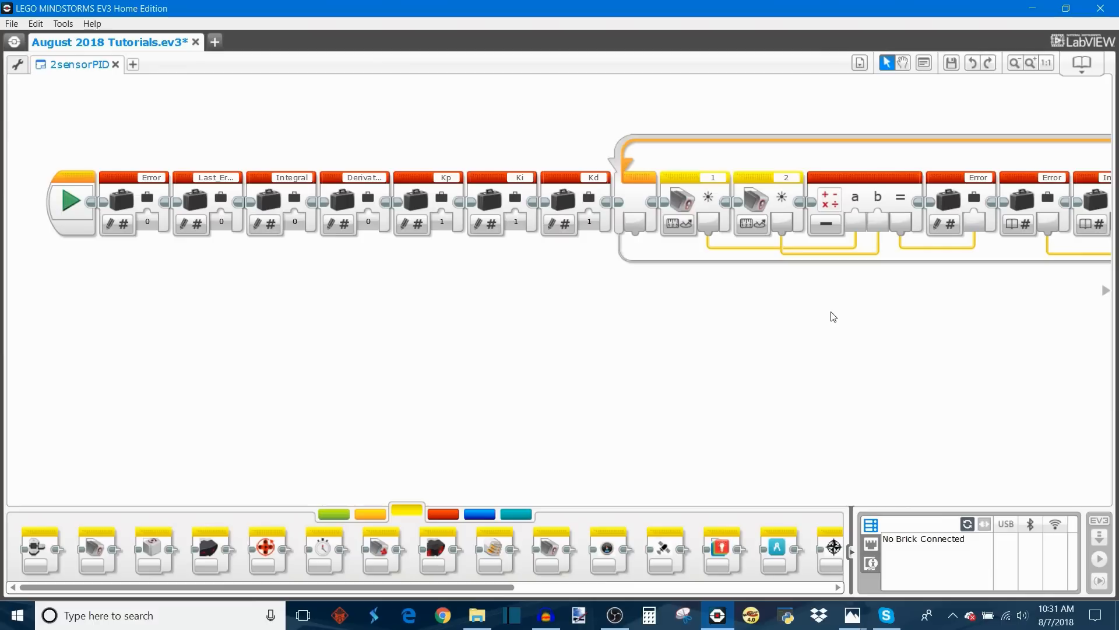
mouse_move(888, 317)
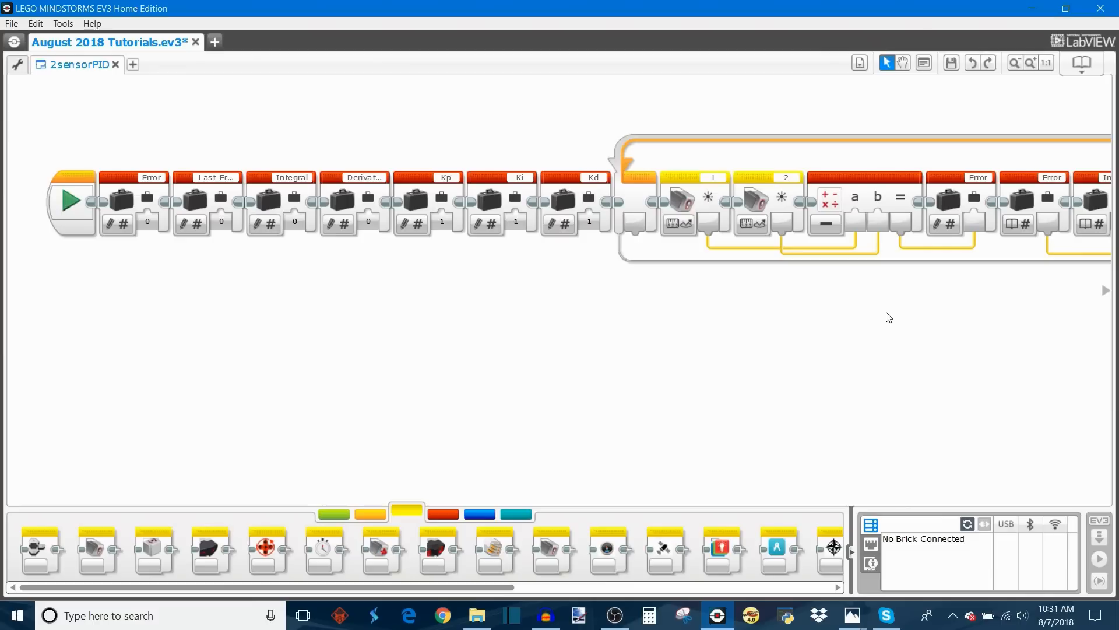
mouse_move(875, 319)
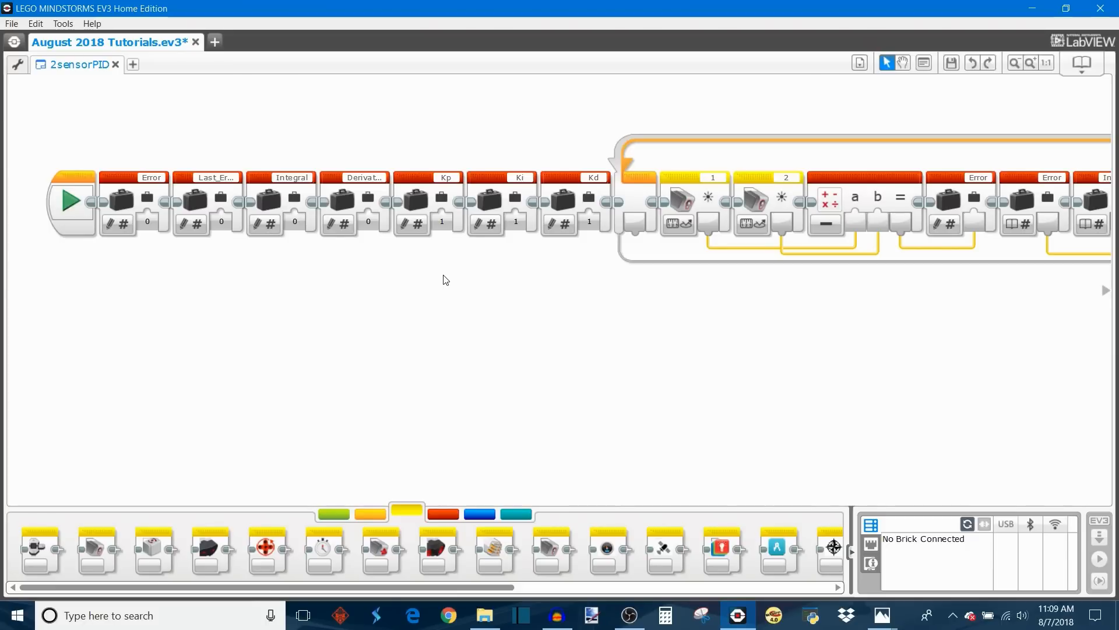
mouse_move(596, 312)
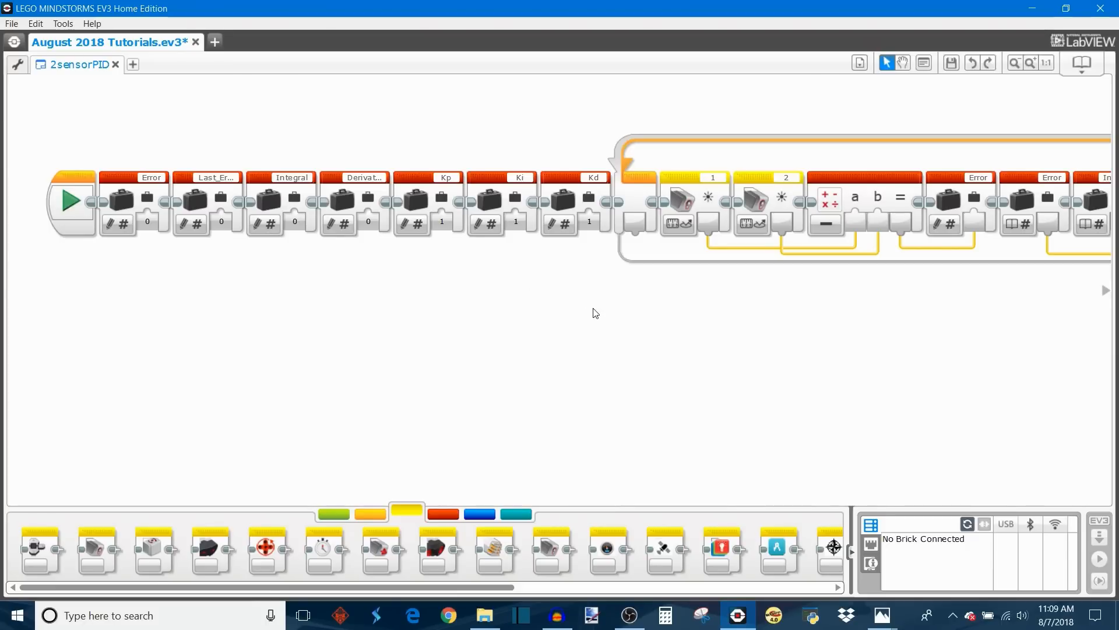
mouse_move(598, 313)
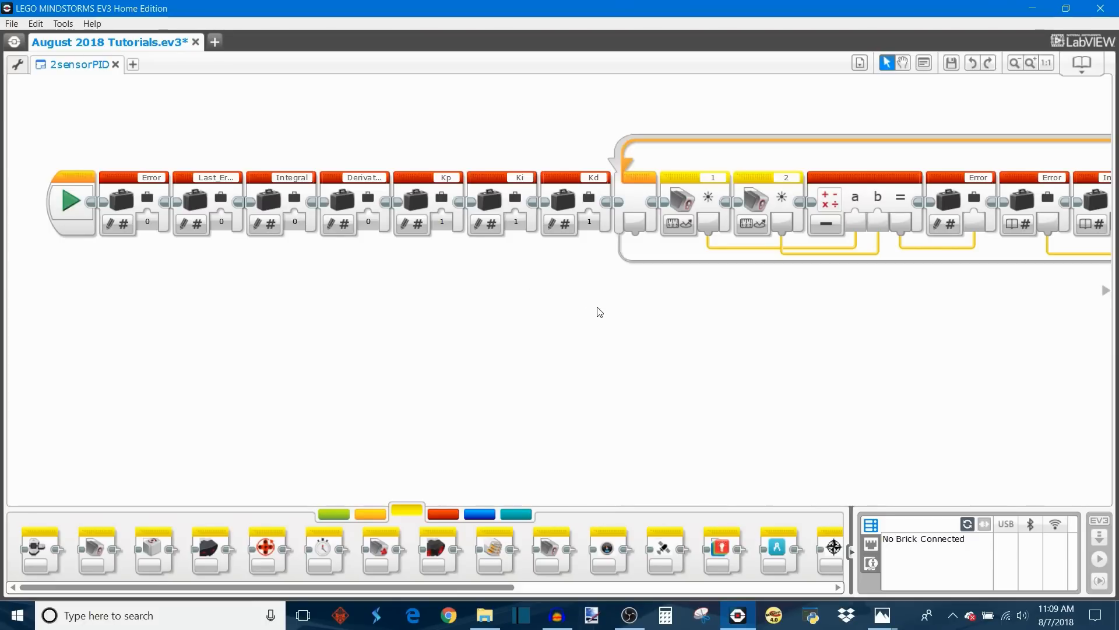
mouse_move(457, 218)
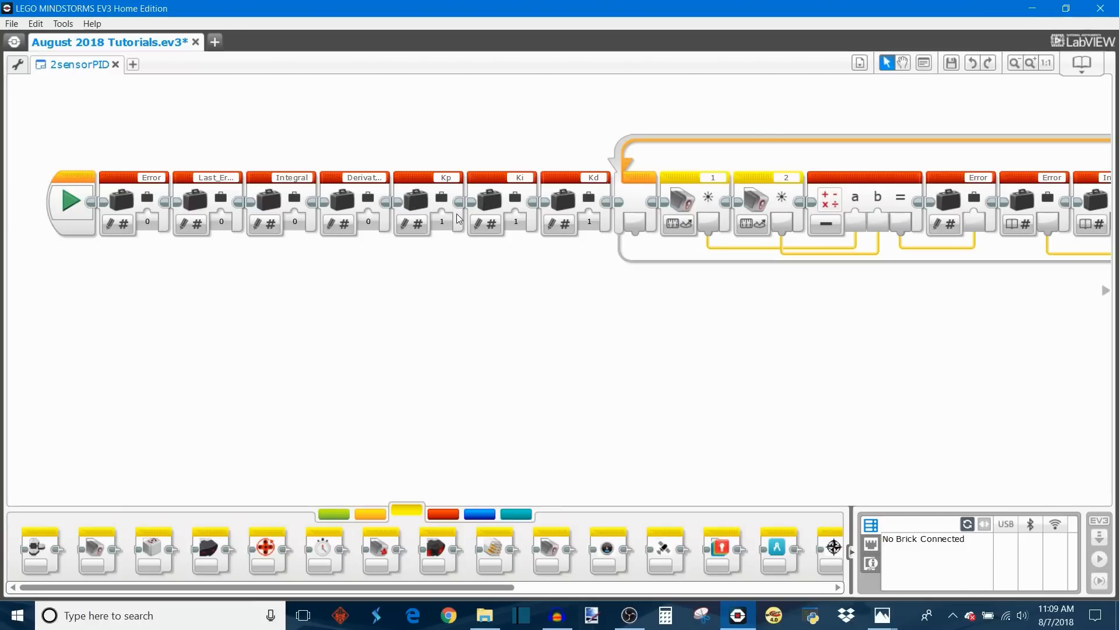
mouse_move(511, 247)
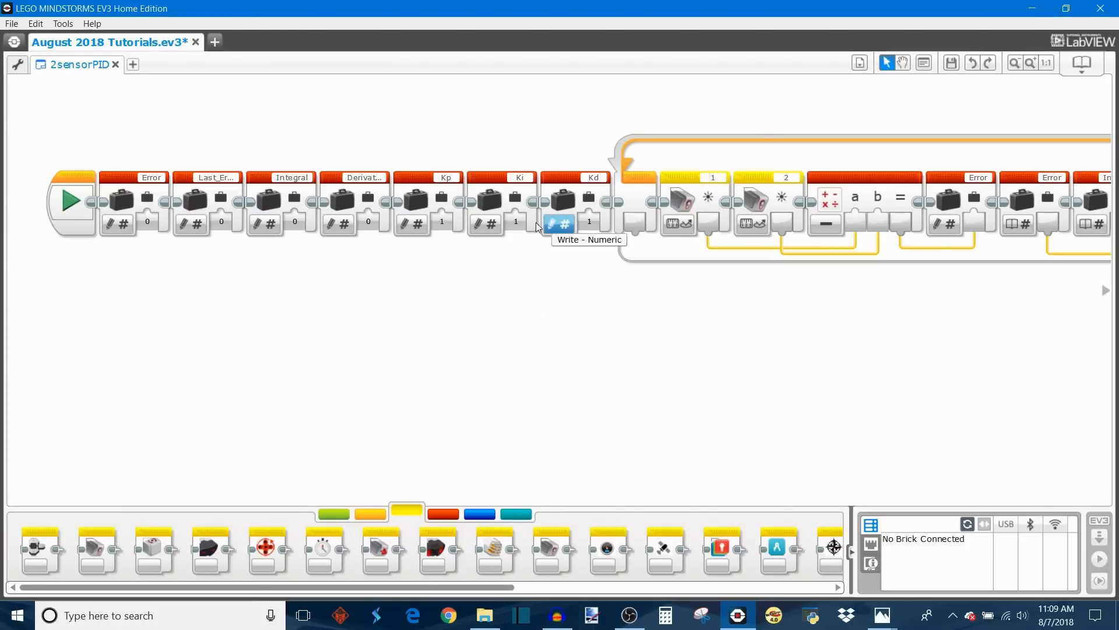
Set the Ki and Kd variable blocks to write 0, leaving Kp at 1
left_click(514, 221)
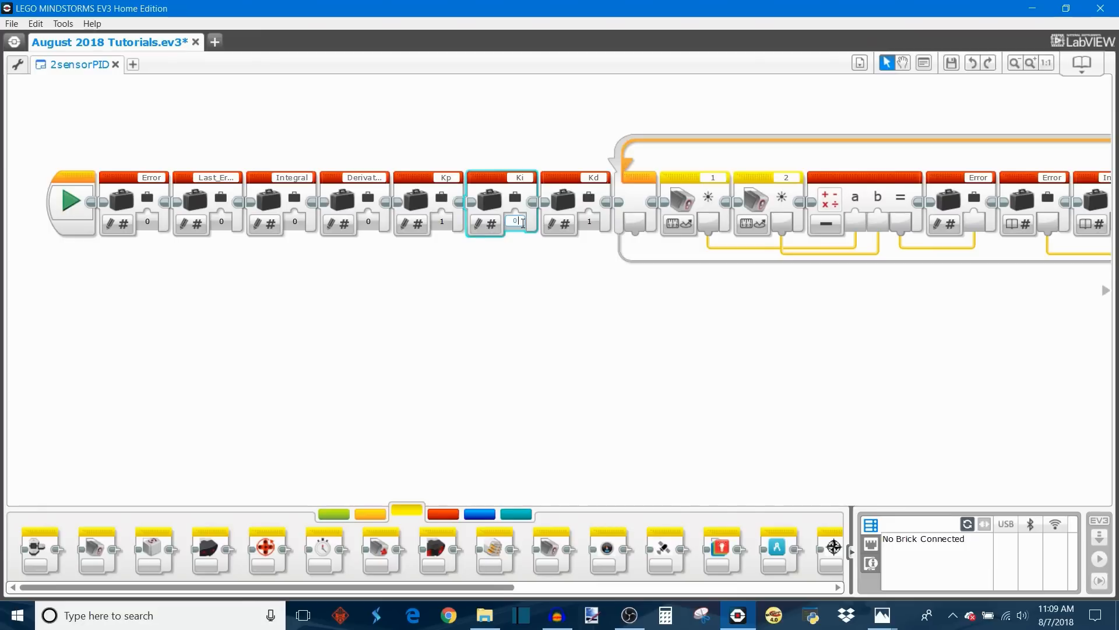
left_click(588, 220)
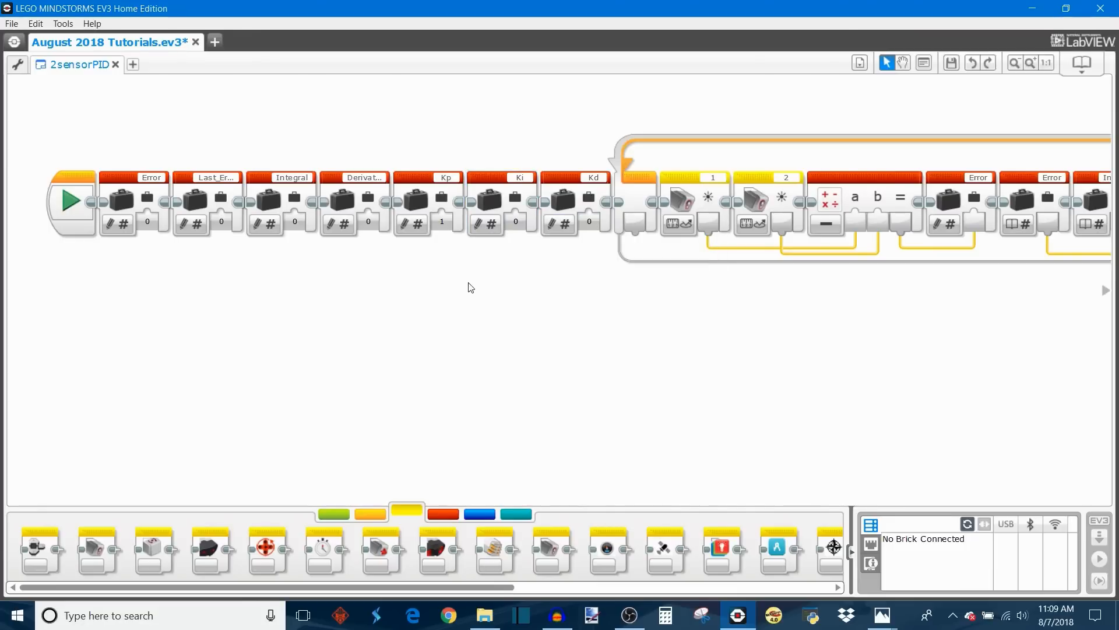
mouse_move(413, 224)
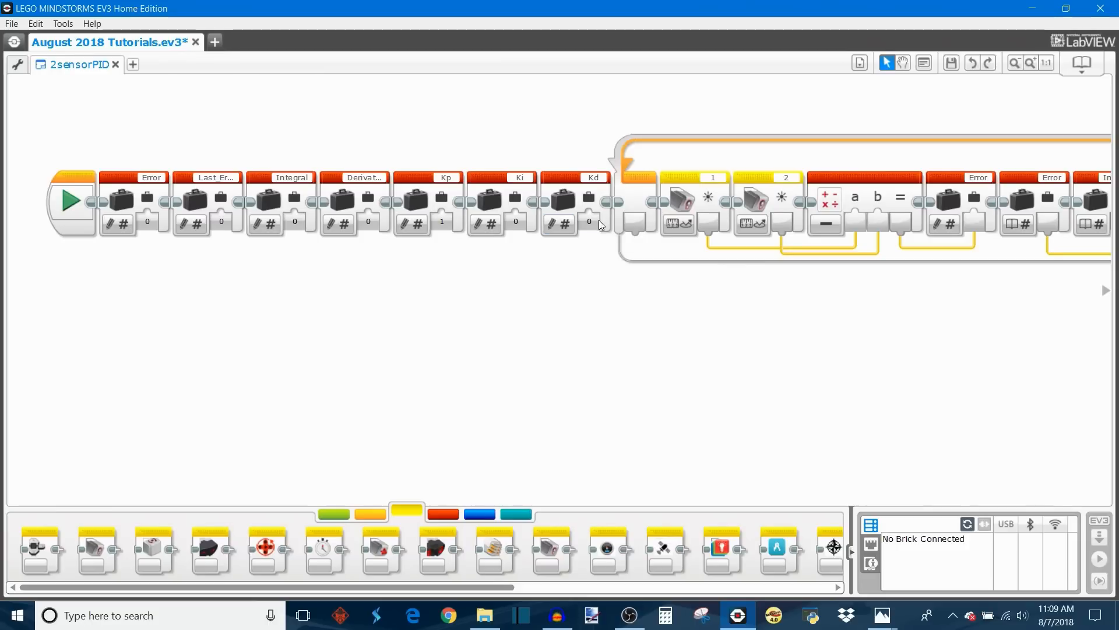
mouse_move(593, 244)
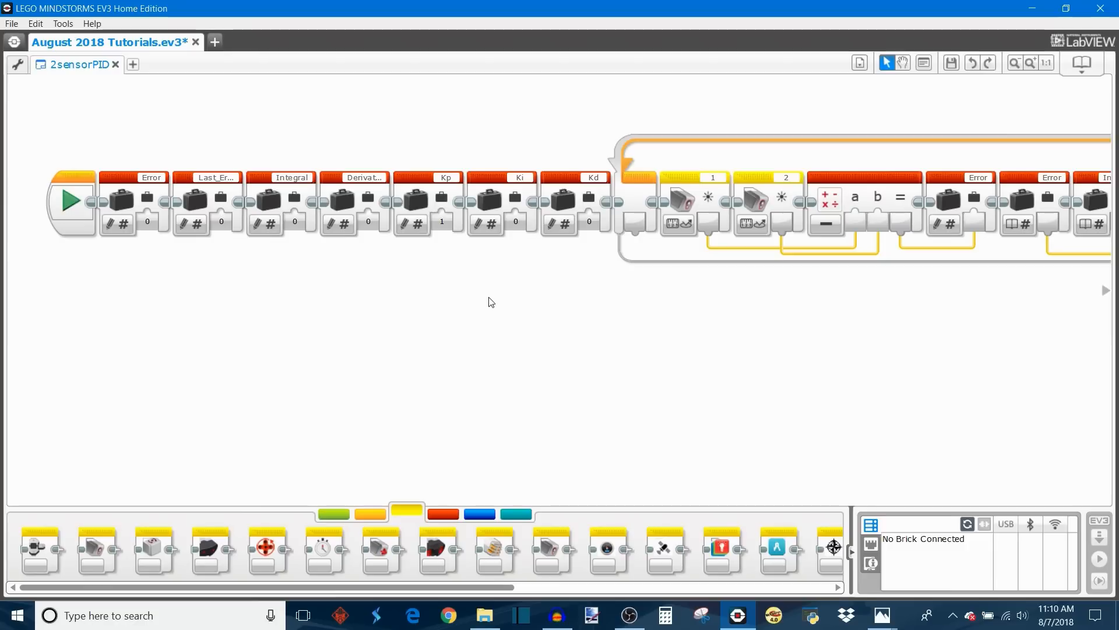
mouse_move(500, 186)
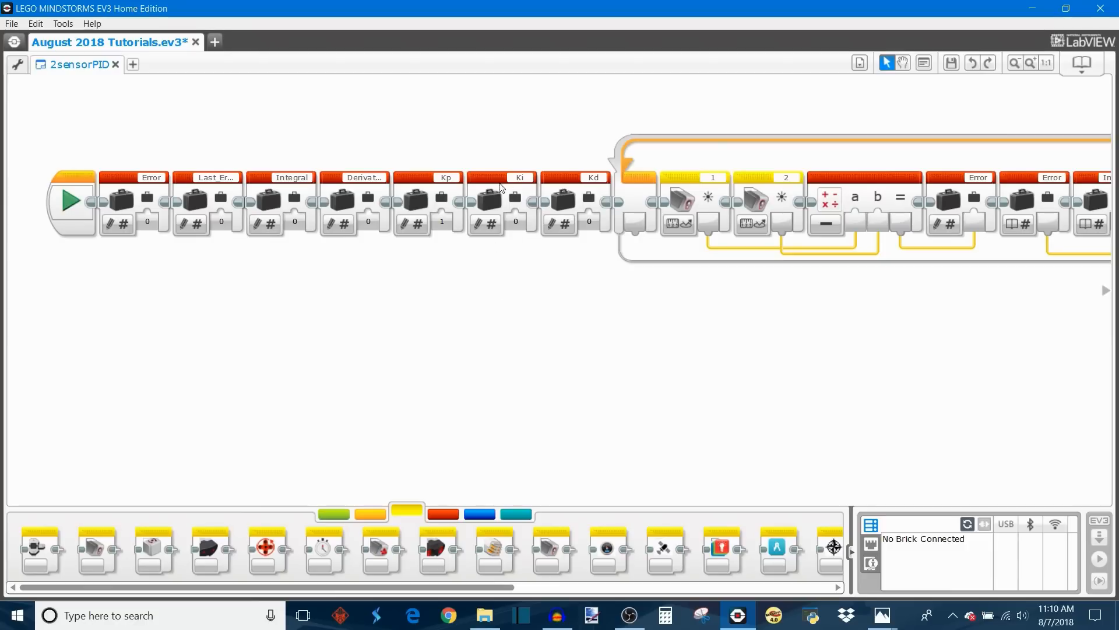
mouse_move(416, 162)
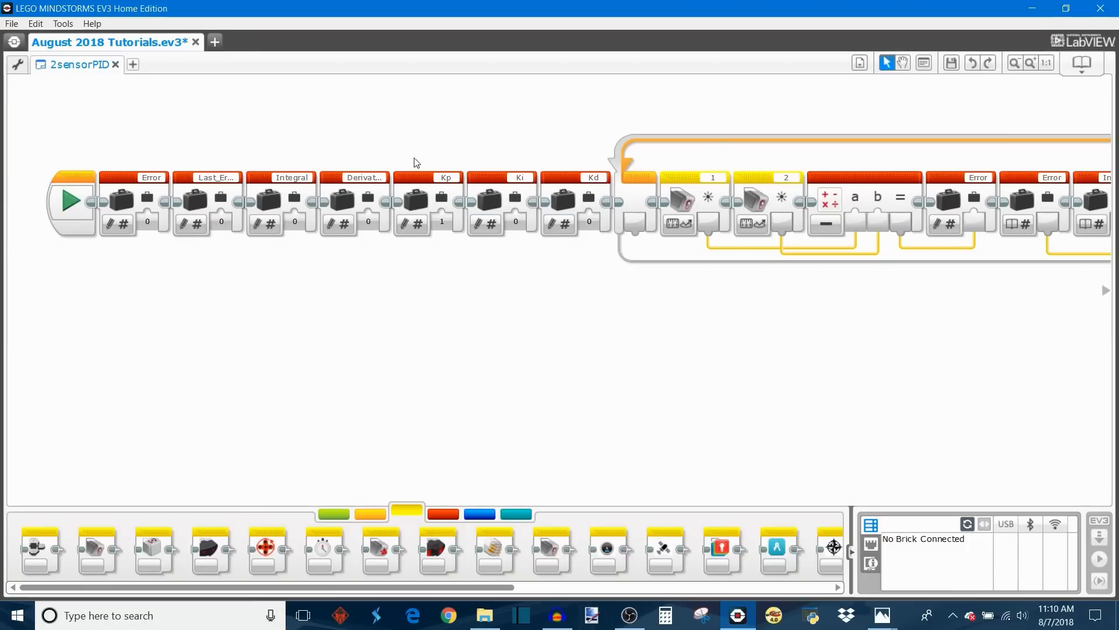
mouse_move(539, 278)
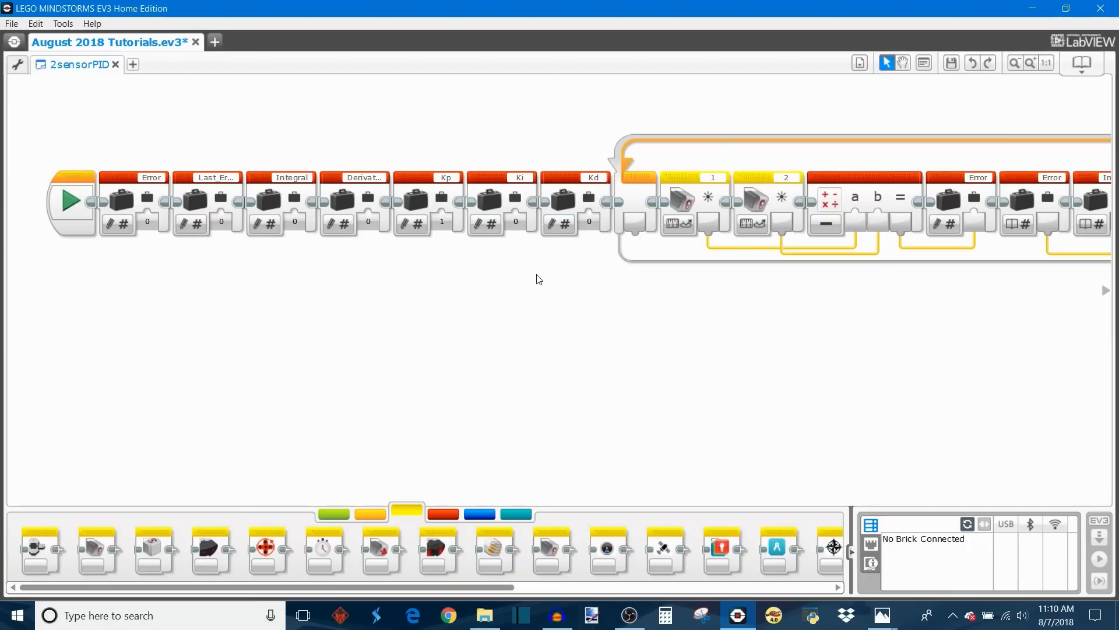
mouse_move(576, 275)
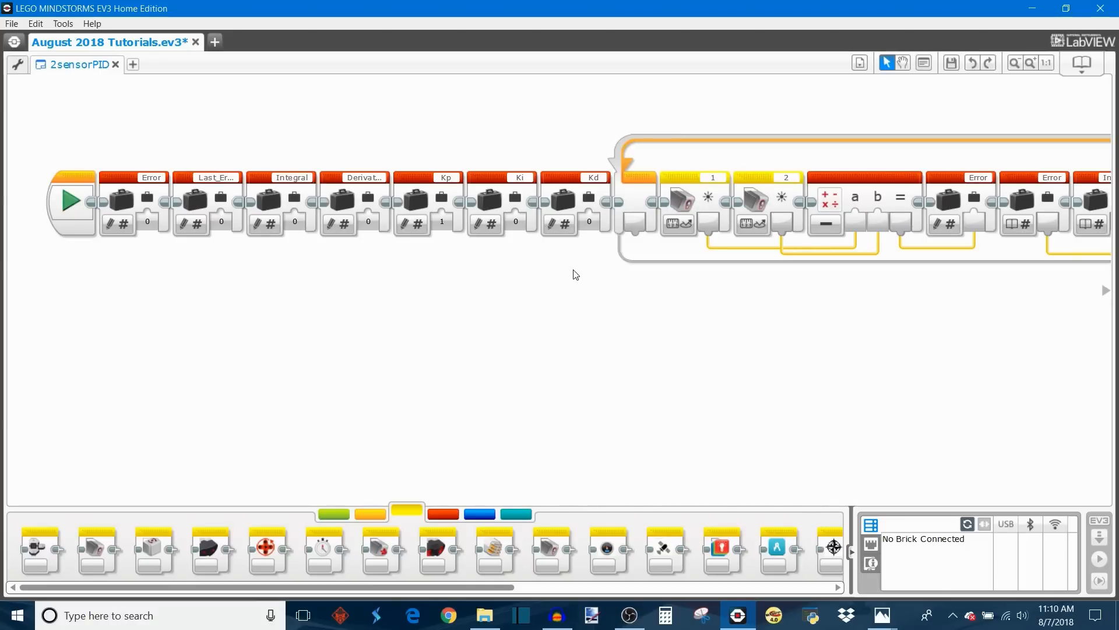
Set the gains to Kp 1.2, Ki .012 and Kd 200
left_click(441, 222)
type(".2")
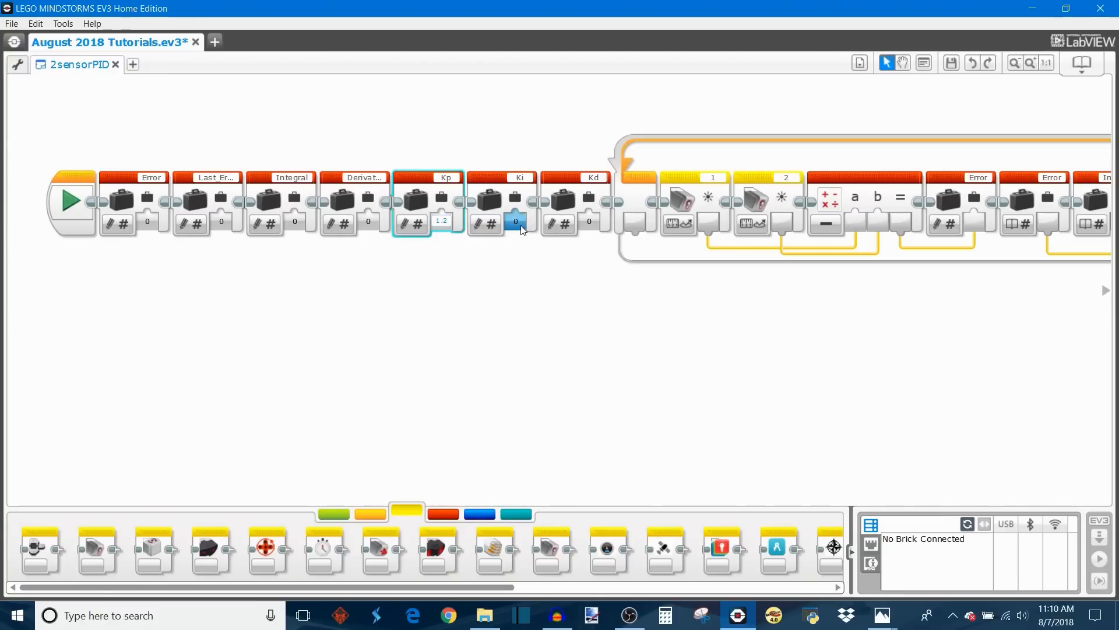
left_click(516, 220)
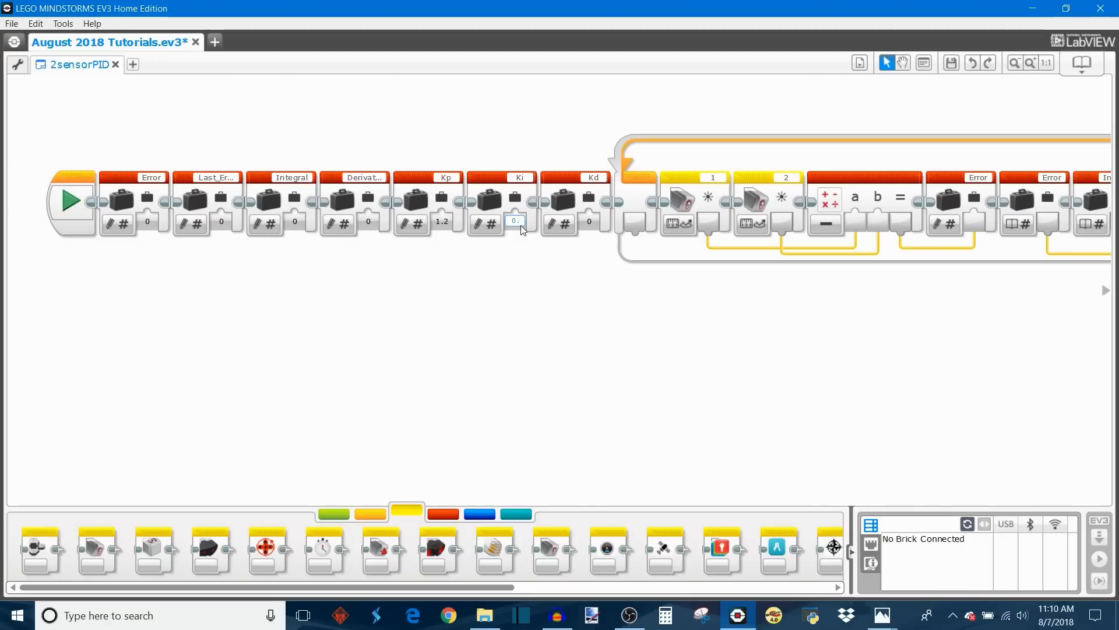
type(".012")
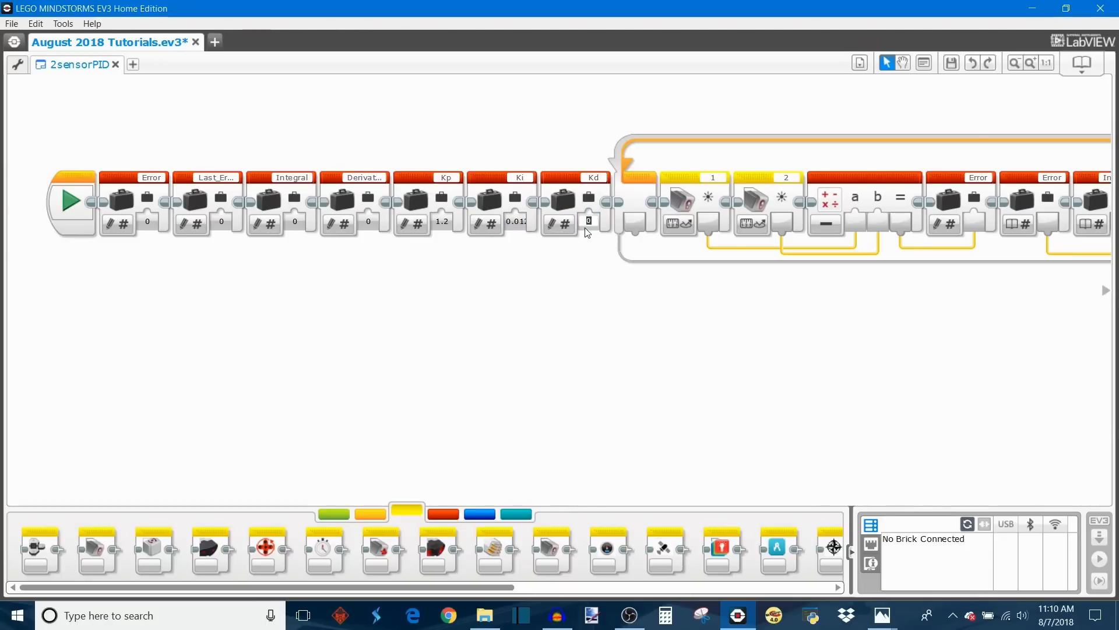
type("200")
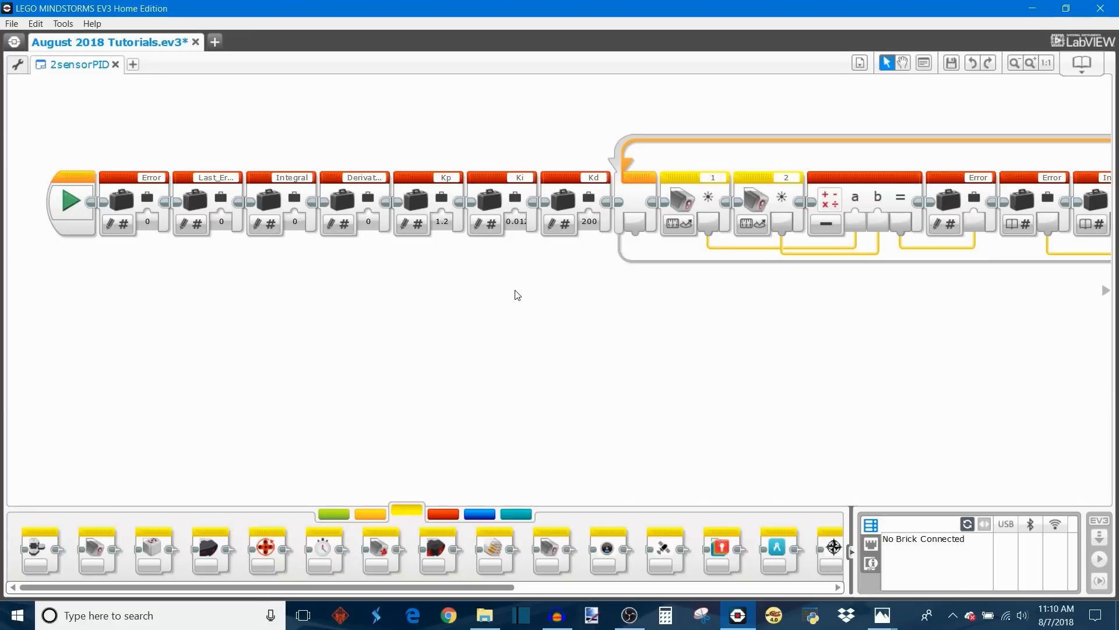
mouse_move(573, 302)
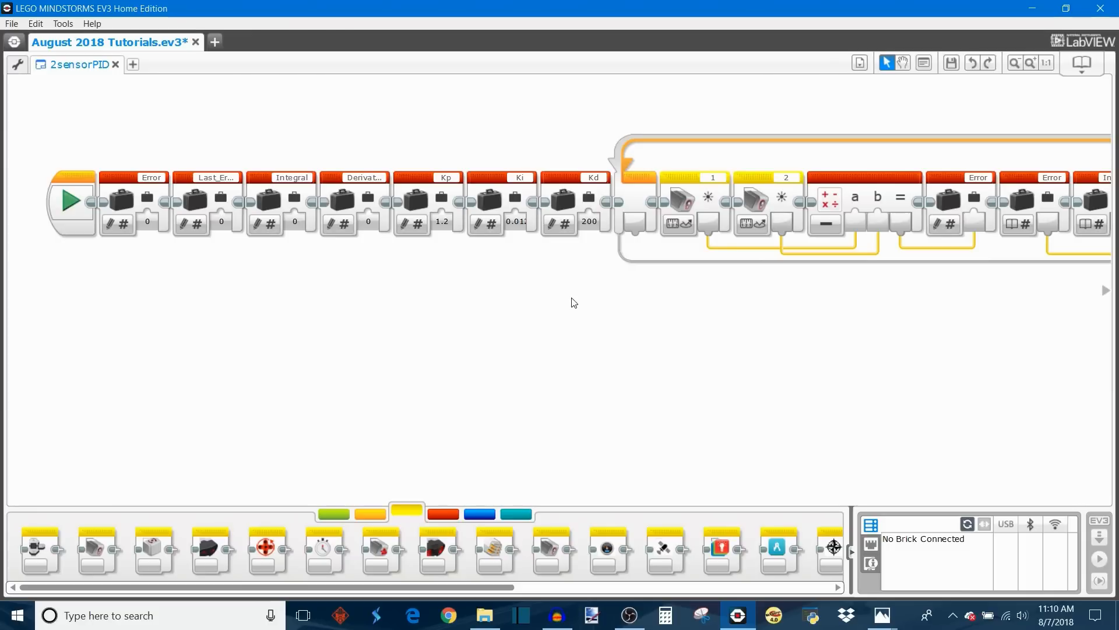
mouse_move(561, 288)
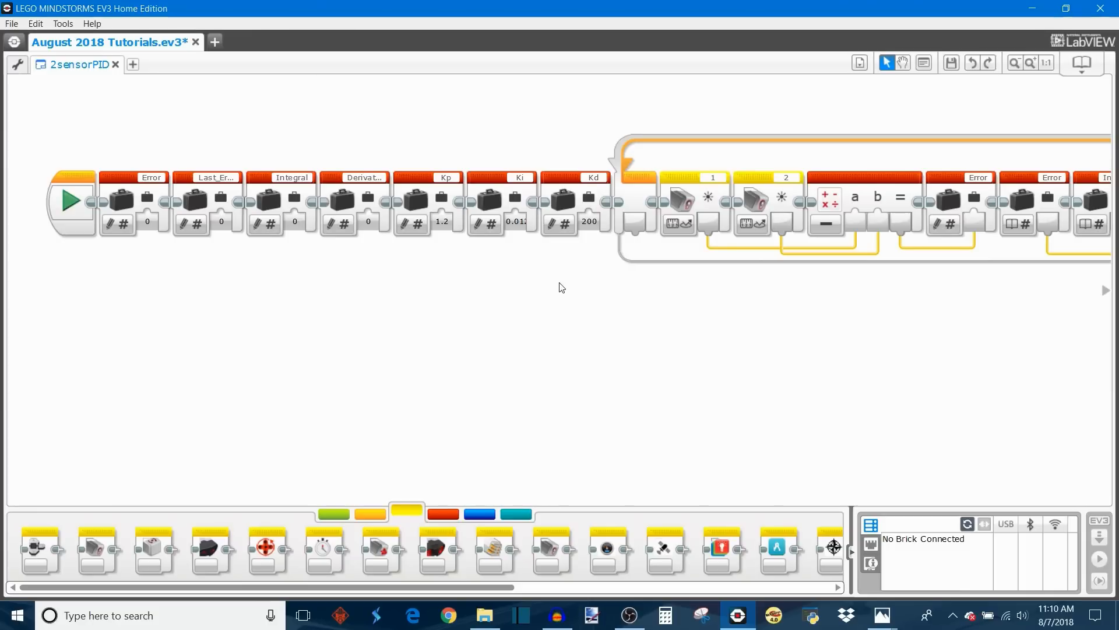
mouse_move(547, 264)
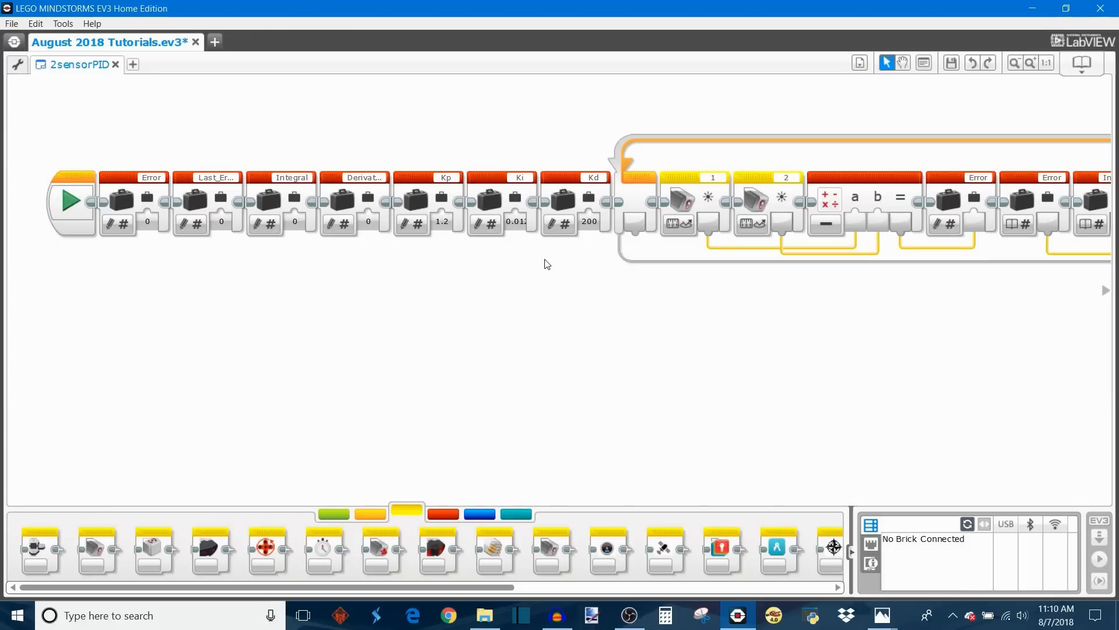
mouse_move(541, 253)
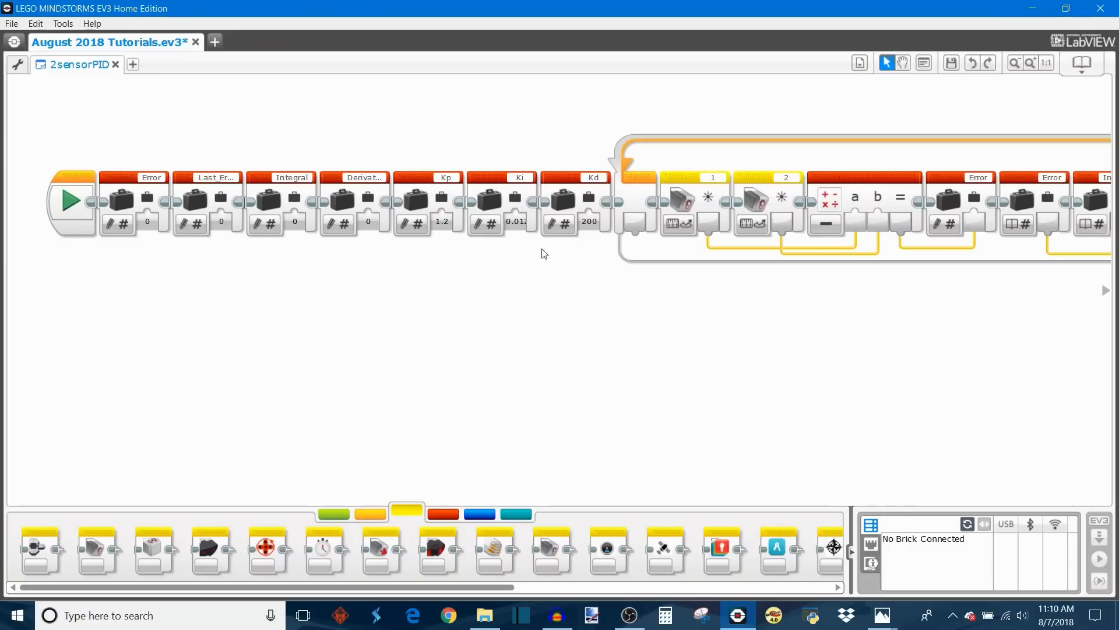
mouse_move(512, 250)
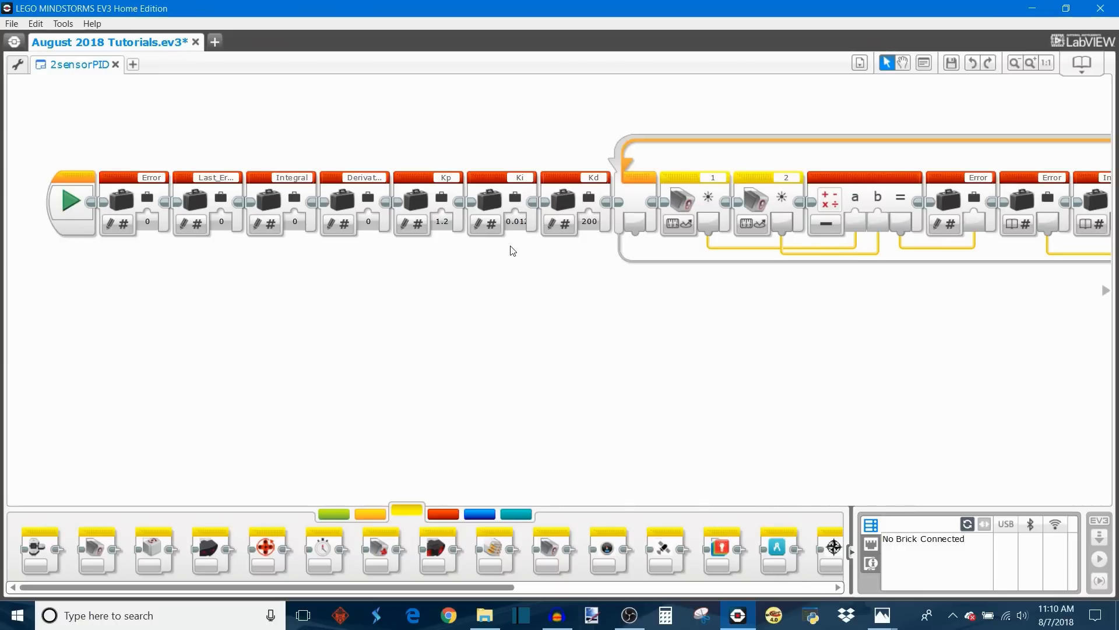